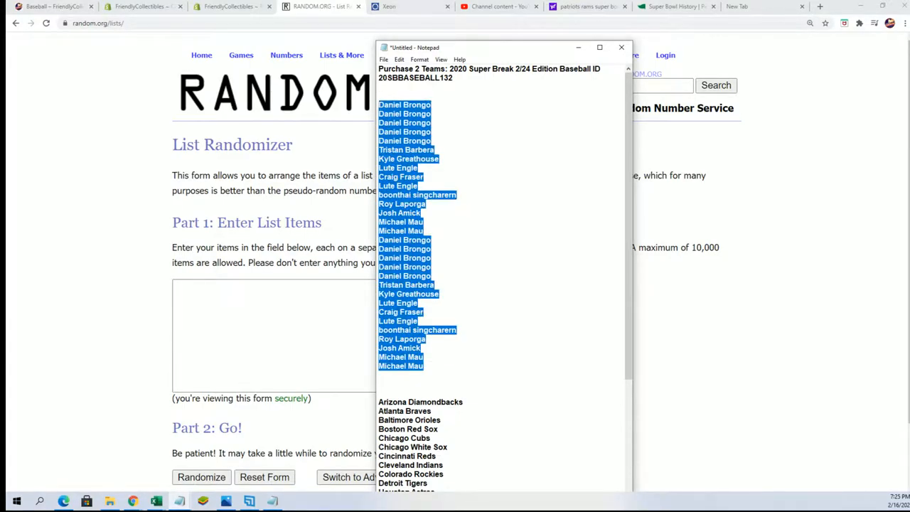
- Randomize the 30-name owner list, then reshuffle it six more times
scroll(down, 3)
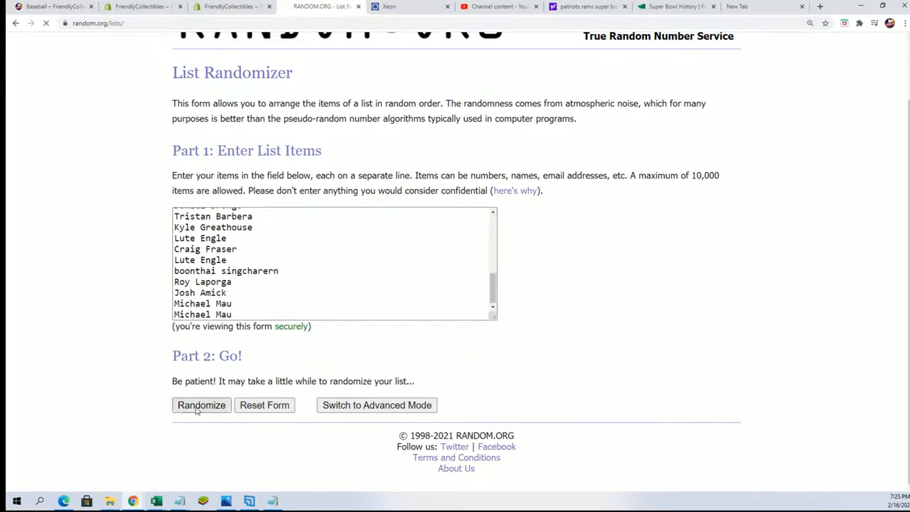
click(202, 405)
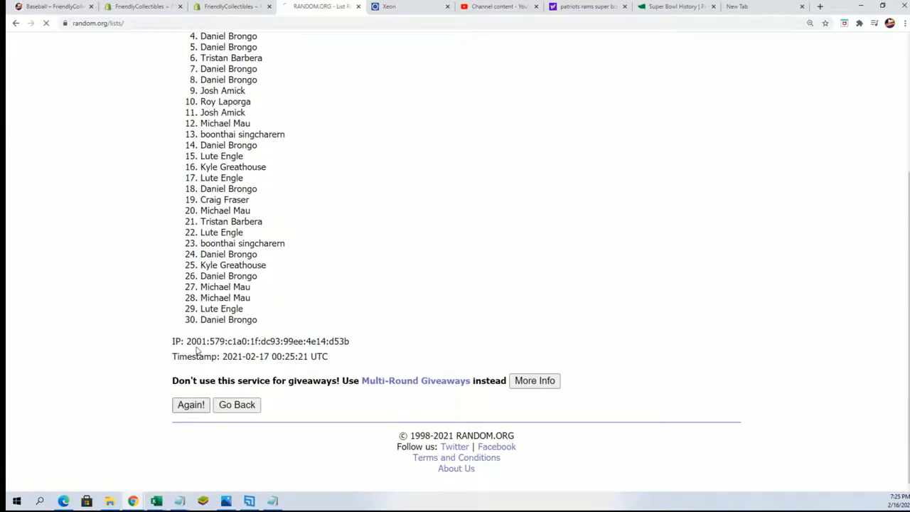
click(190, 404)
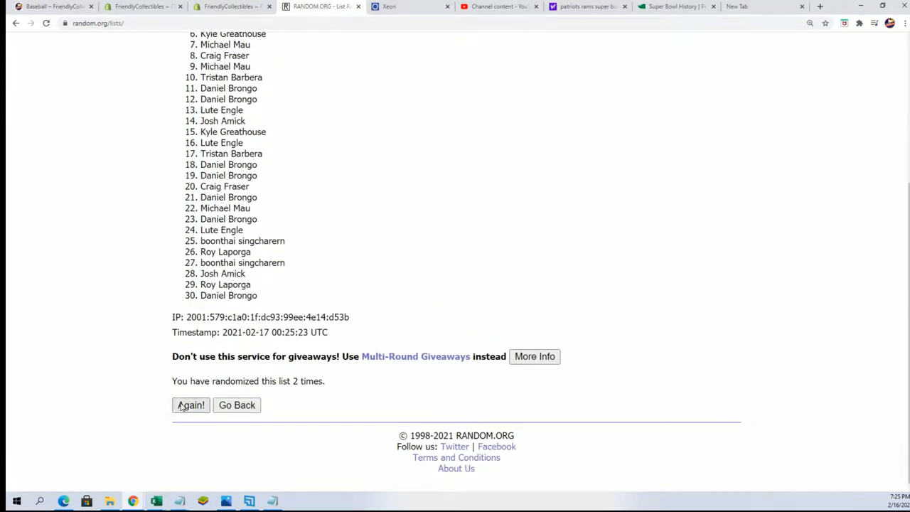
click(191, 404)
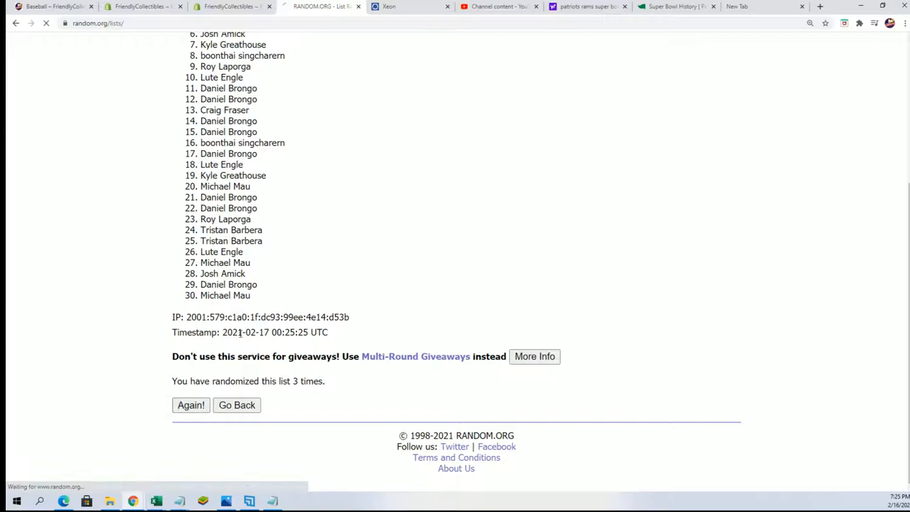
click(191, 405)
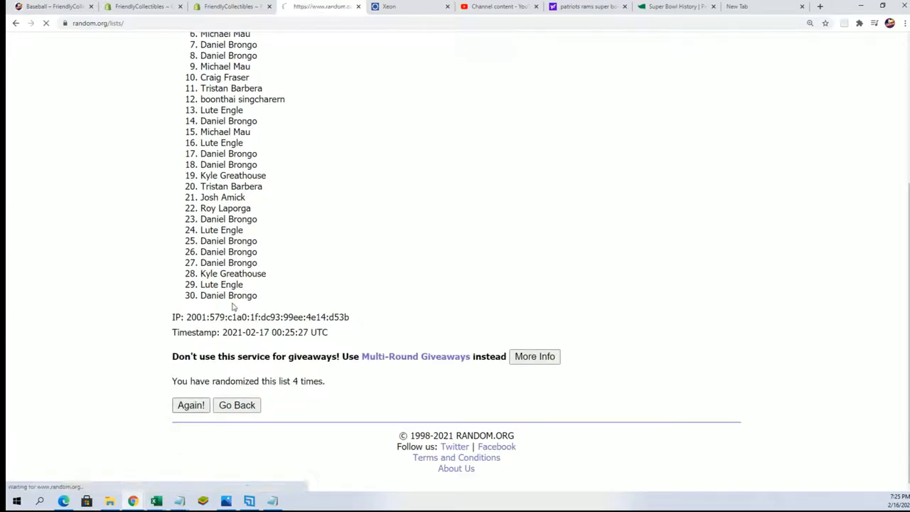
click(190, 405)
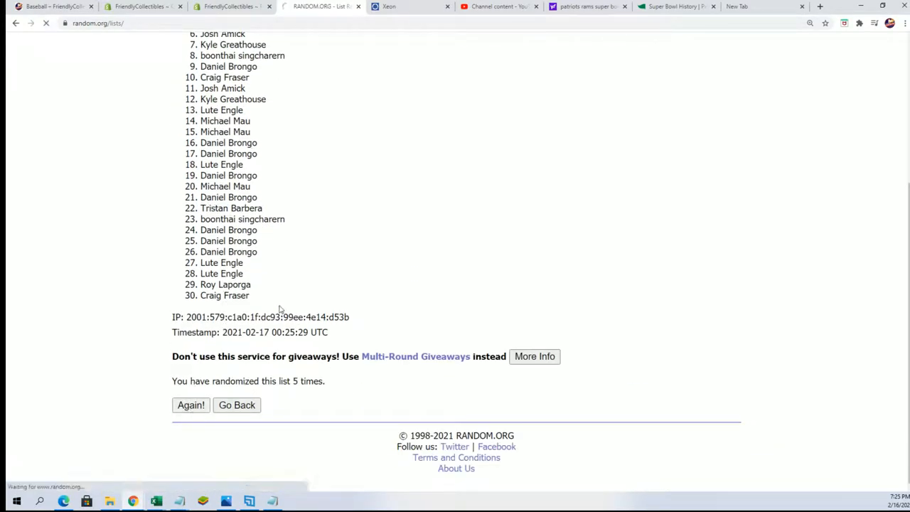
click(191, 404)
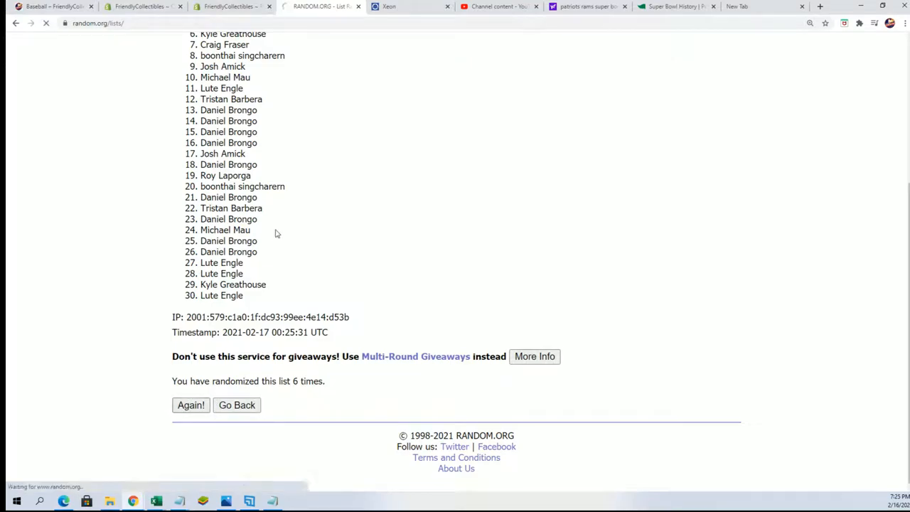
click(190, 404)
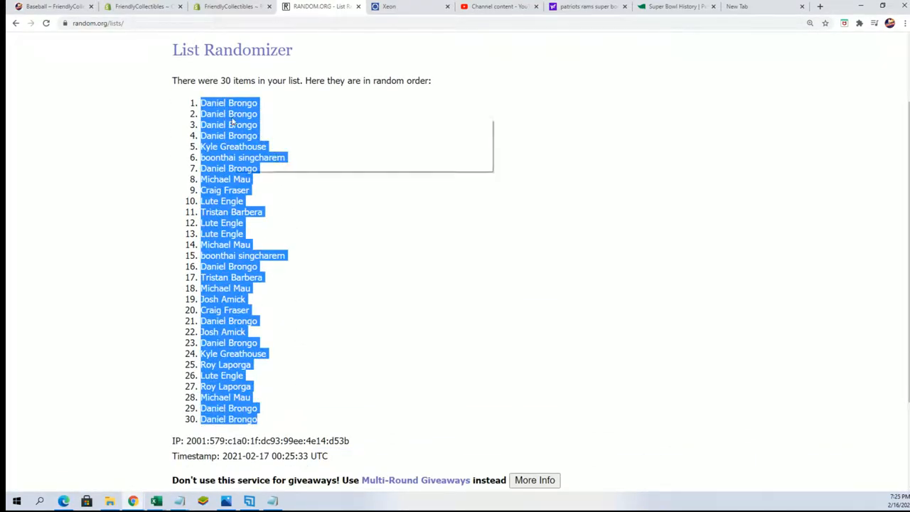
- Scroll down to the randomized owner list and select the final order
scroll(down, 3)
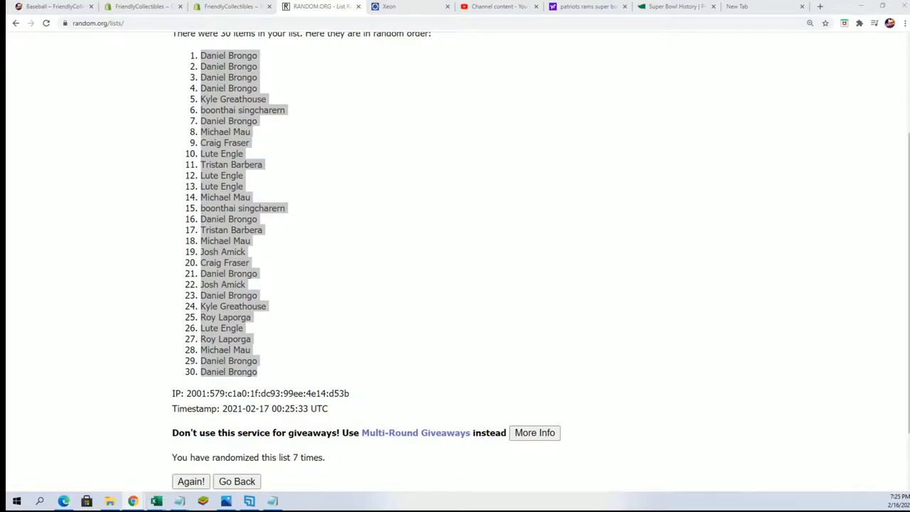
click(155, 502)
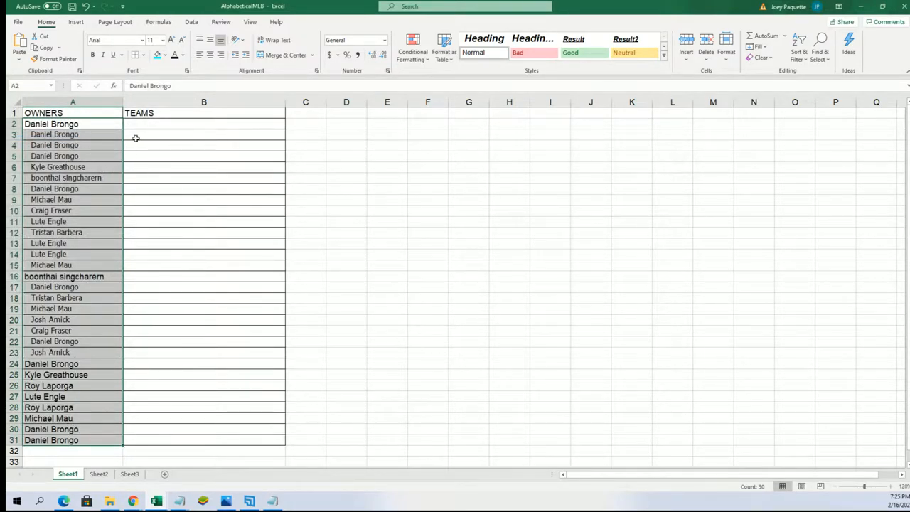
- Deselect the owner names just pasted into Excel's OWNERS column
click(204, 124)
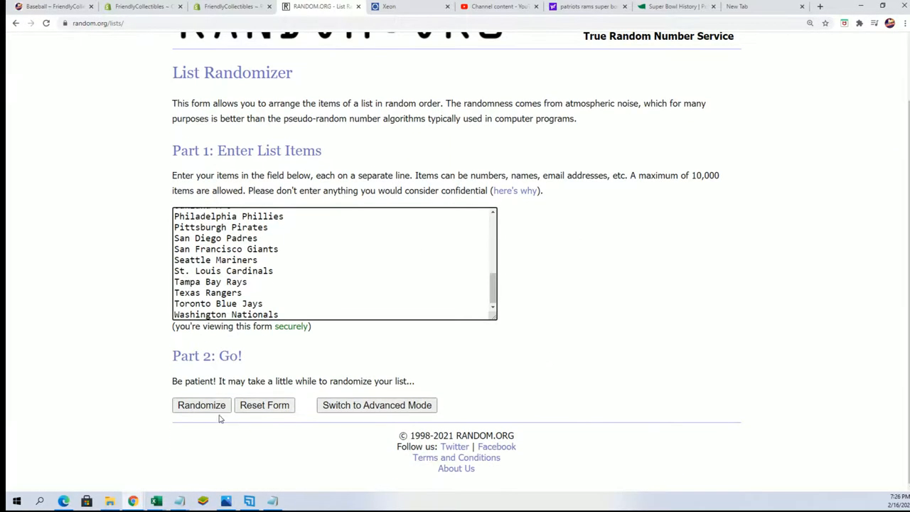
- Randomize the 30 MLB team names seven times and scroll down to the result
click(202, 404)
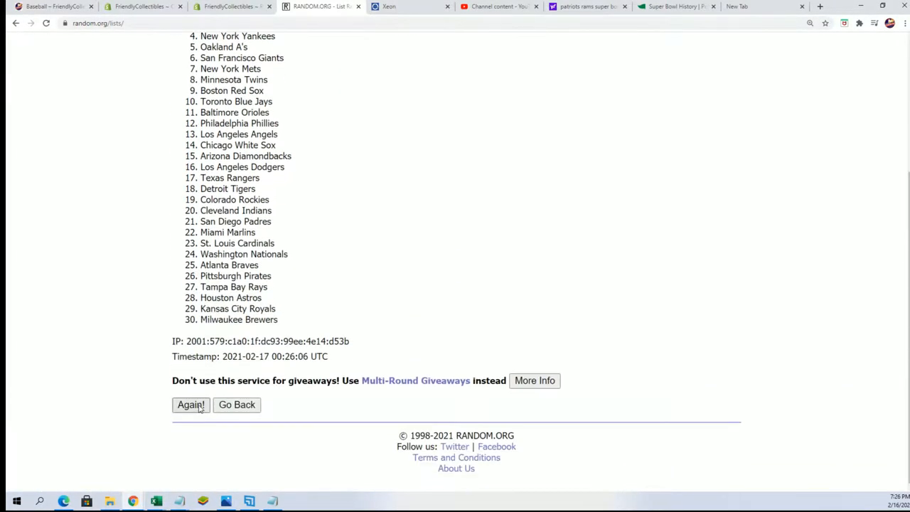
click(190, 405)
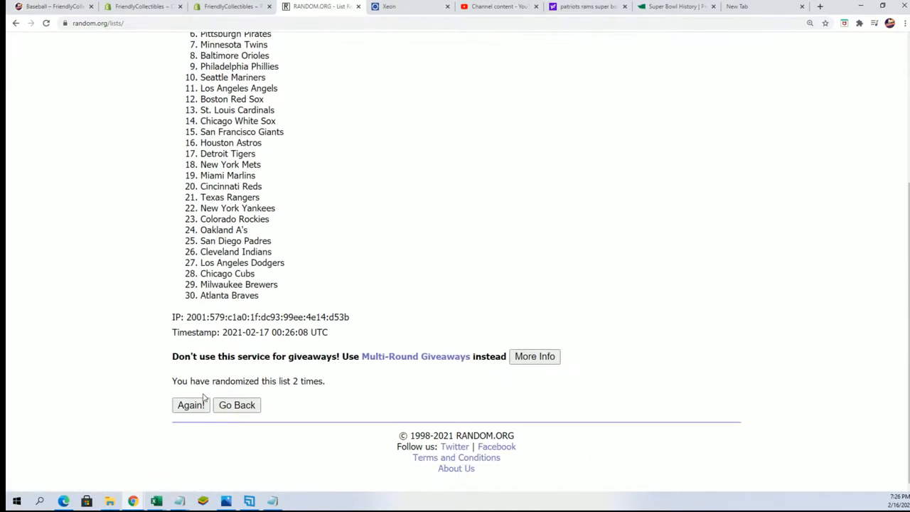
click(191, 405)
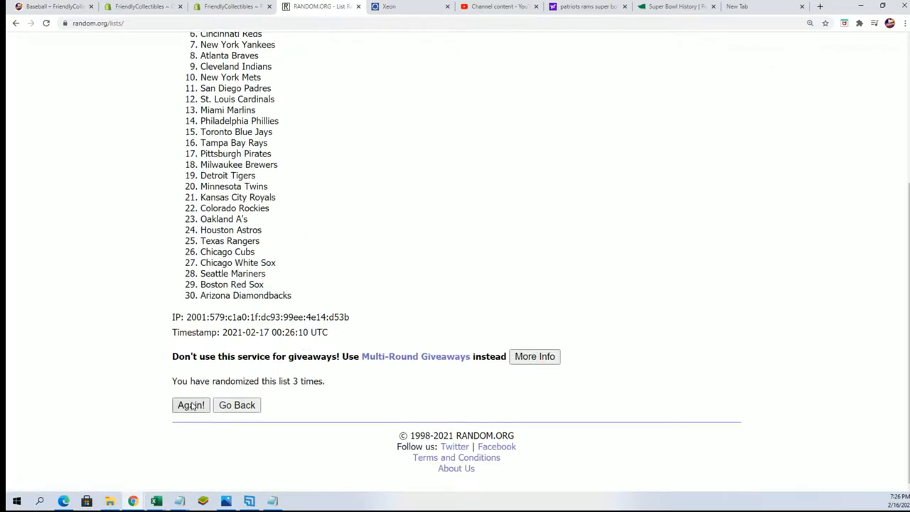
click(191, 405)
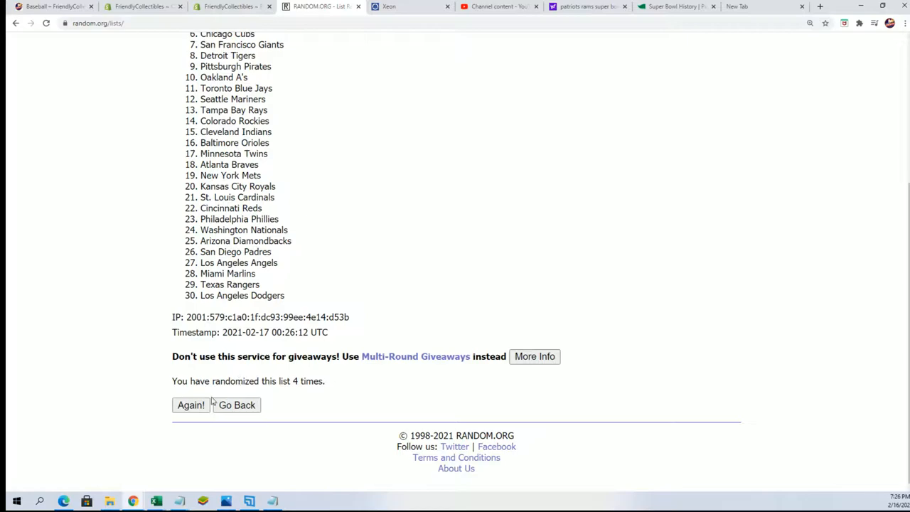
click(191, 405)
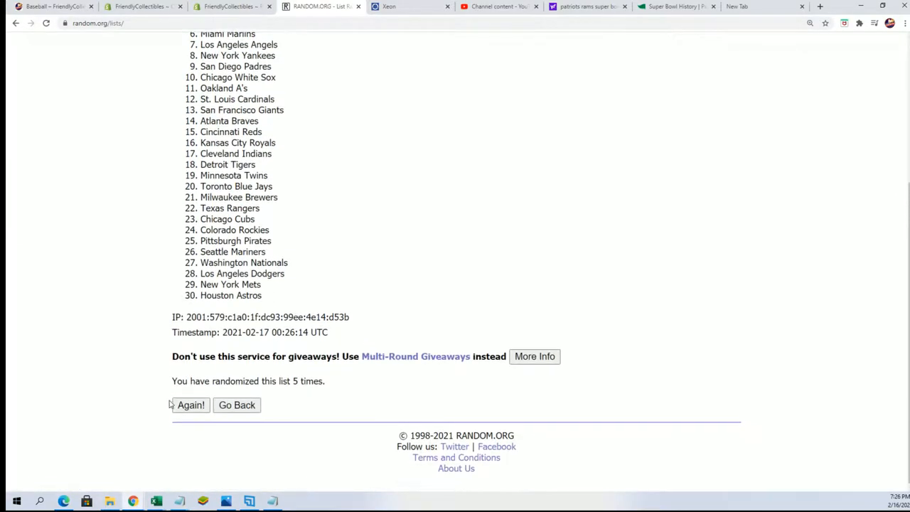
click(190, 405)
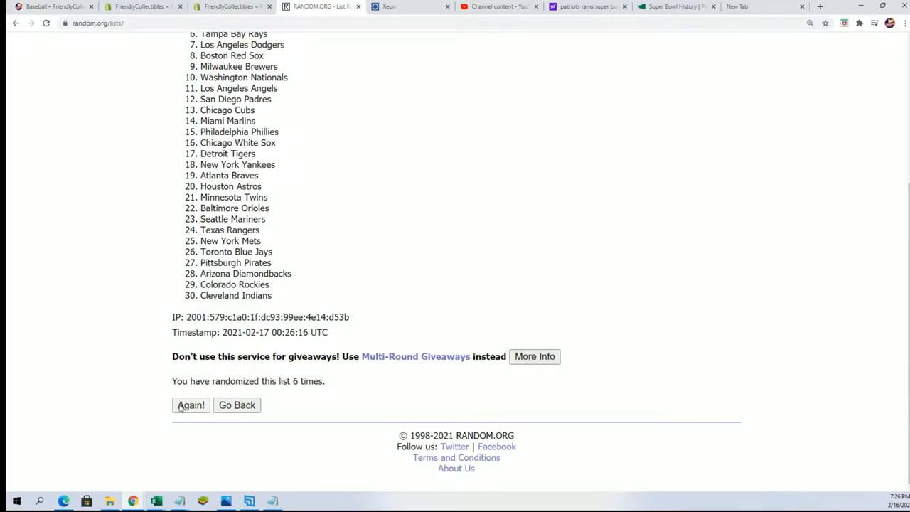
click(190, 405)
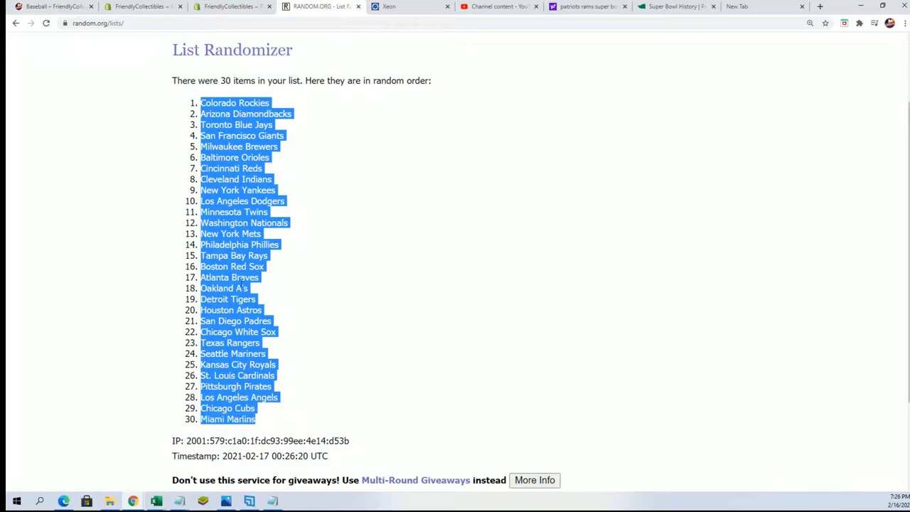
scroll(down, 3)
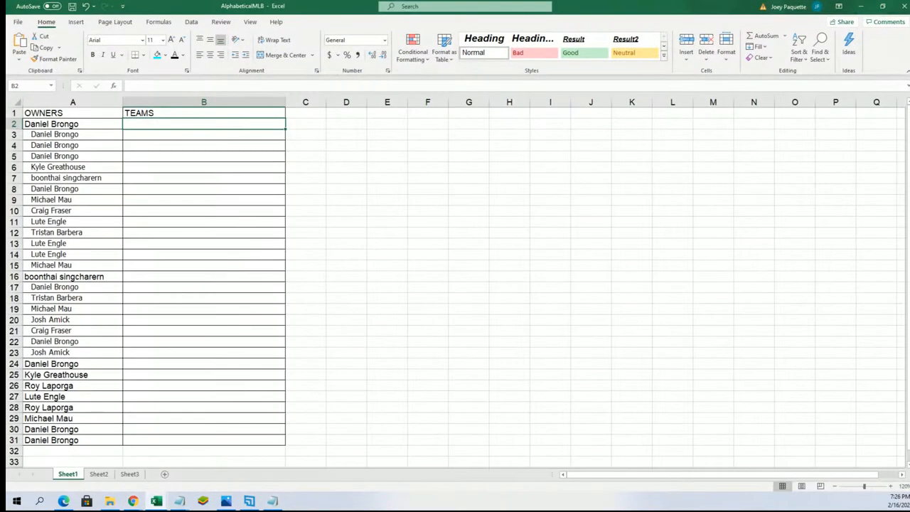
- Paste the shuffled team names into B2 as plain text with Paste Special
right_click(204, 114)
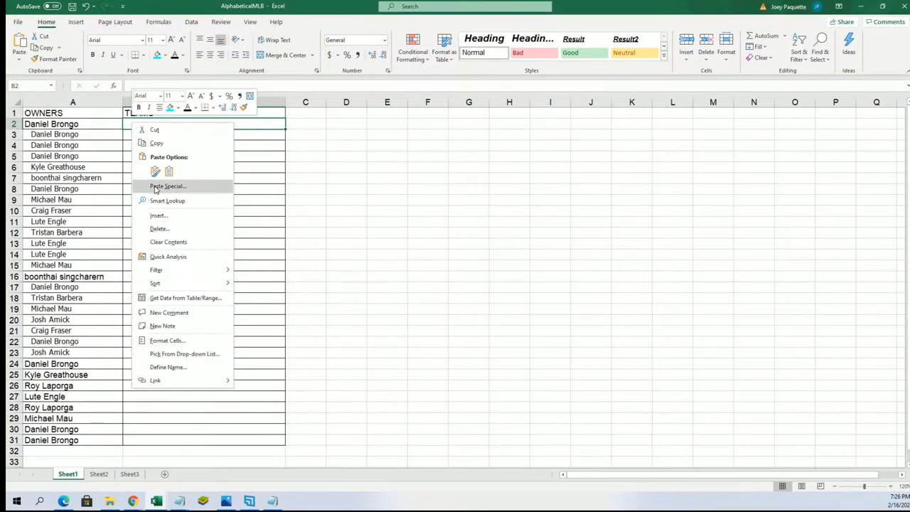
click(168, 186)
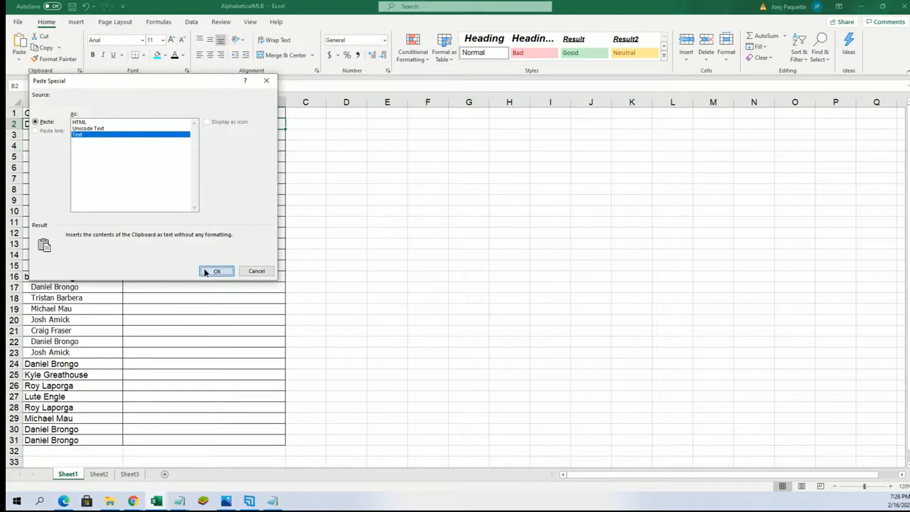
click(217, 271)
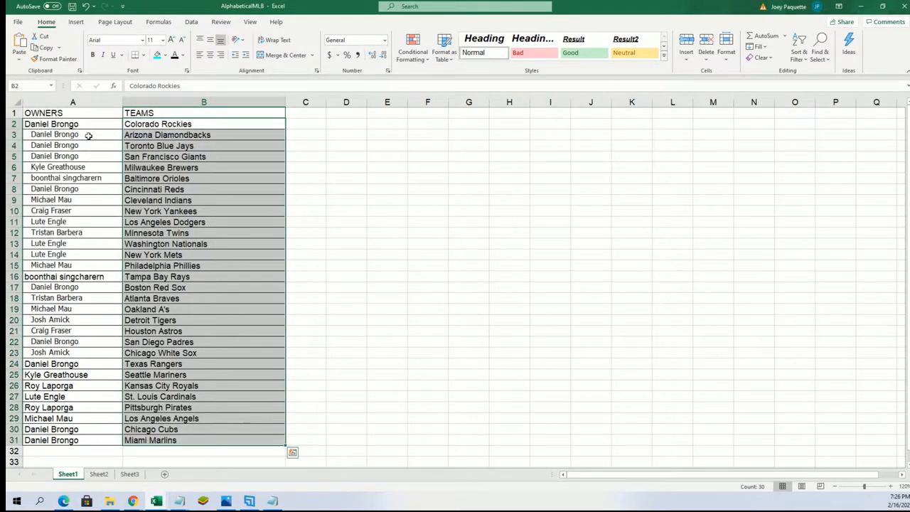
- Sort the owner-team pairs A to Z by team name
click(73, 101)
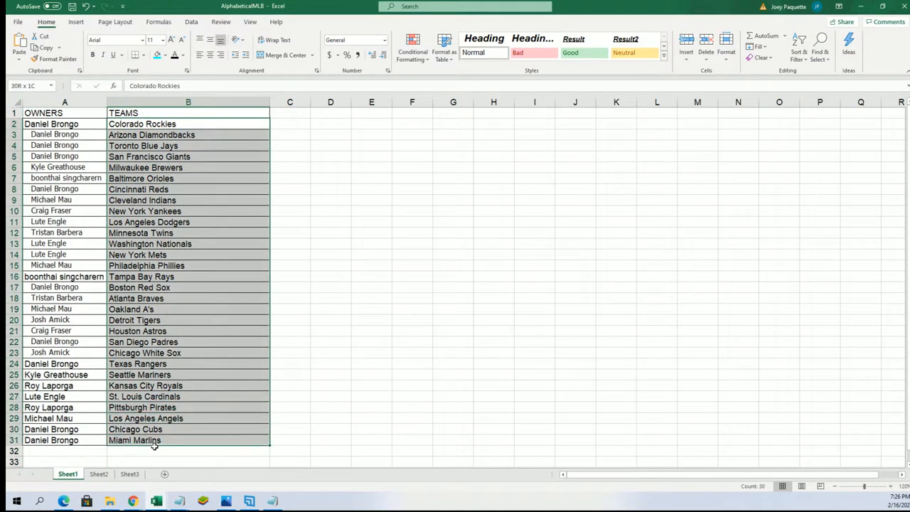
click(798, 47)
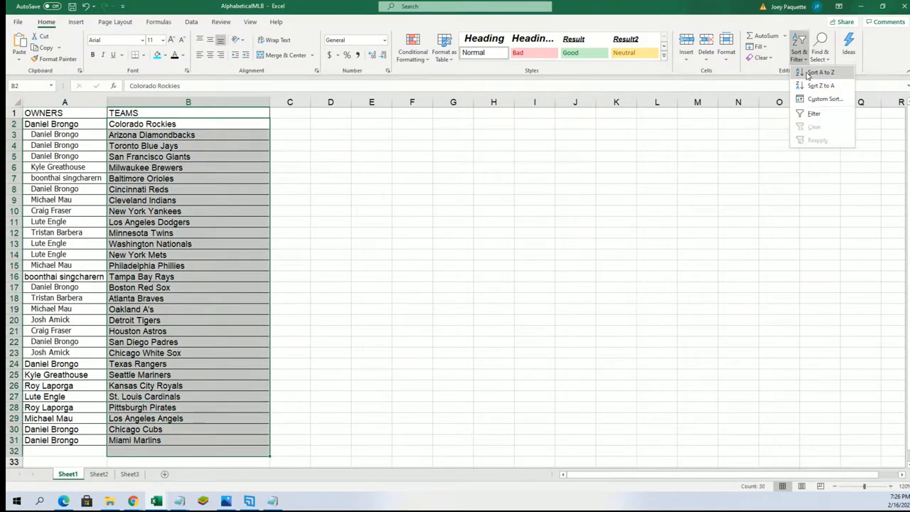
click(821, 72)
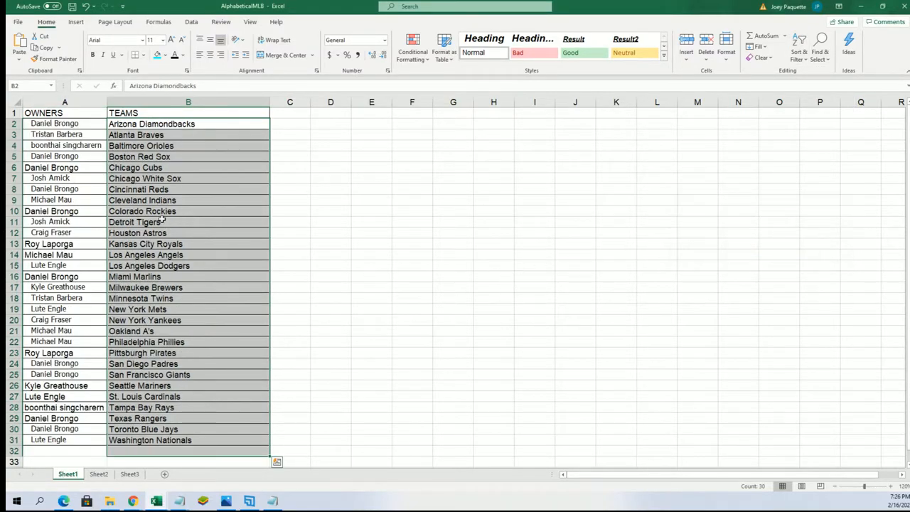